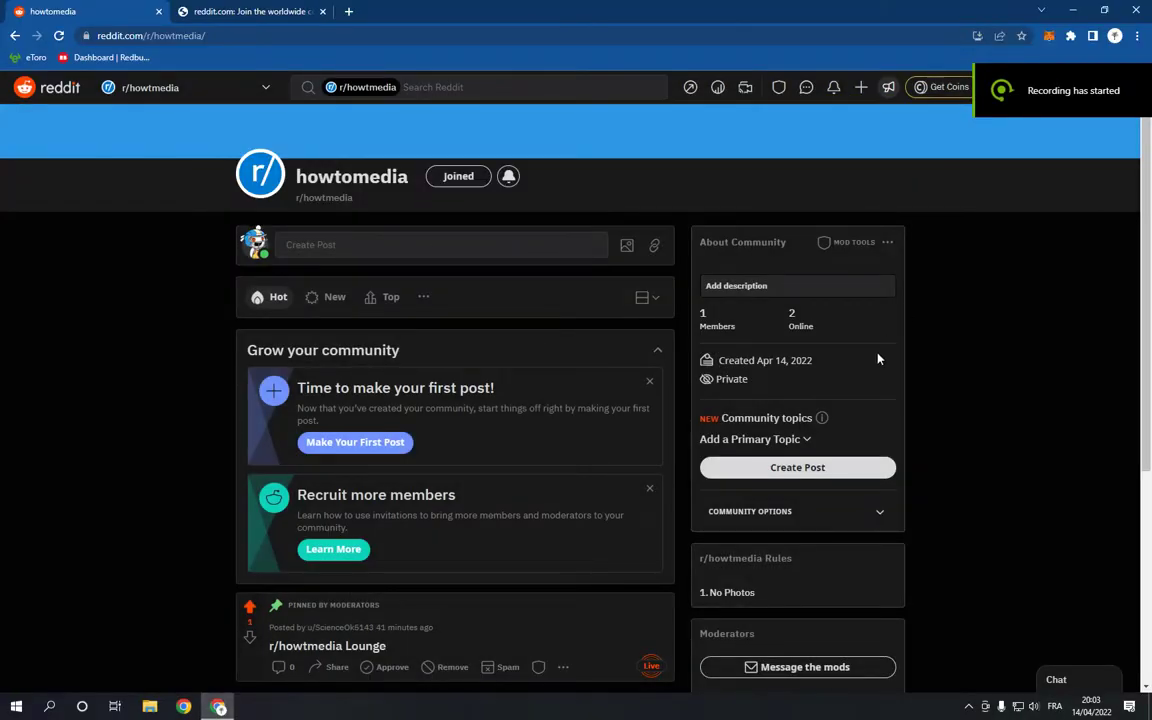
mouse_move(138, 144)
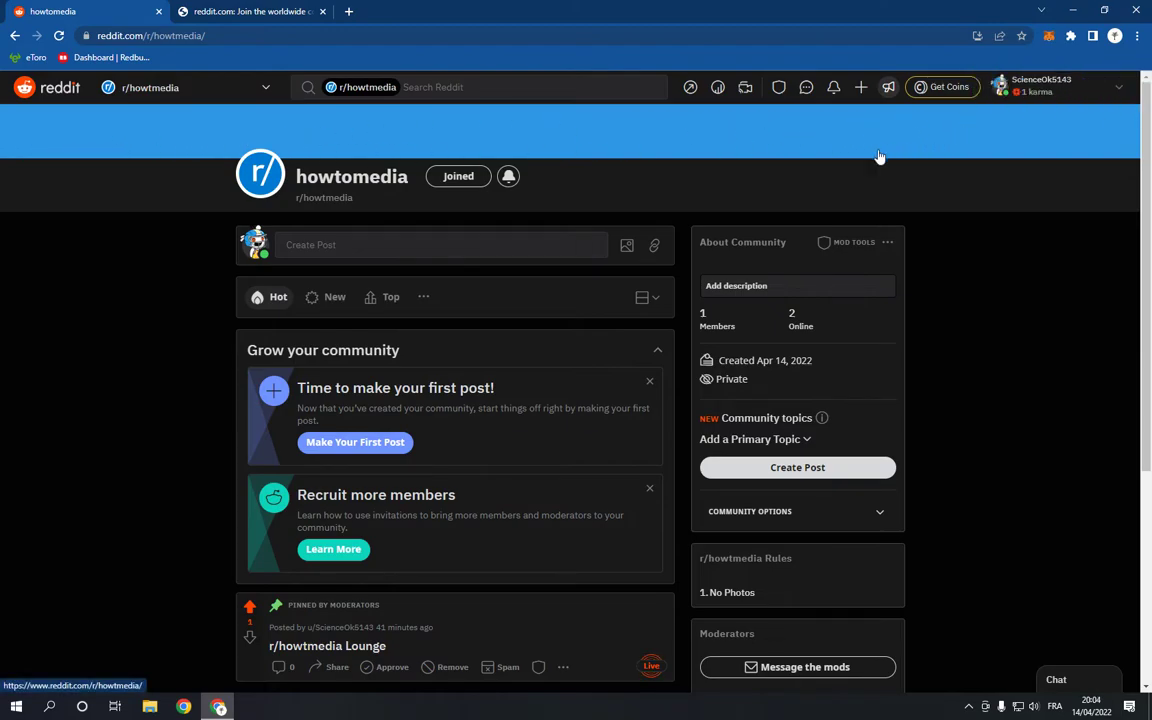
mouse_move(496, 130)
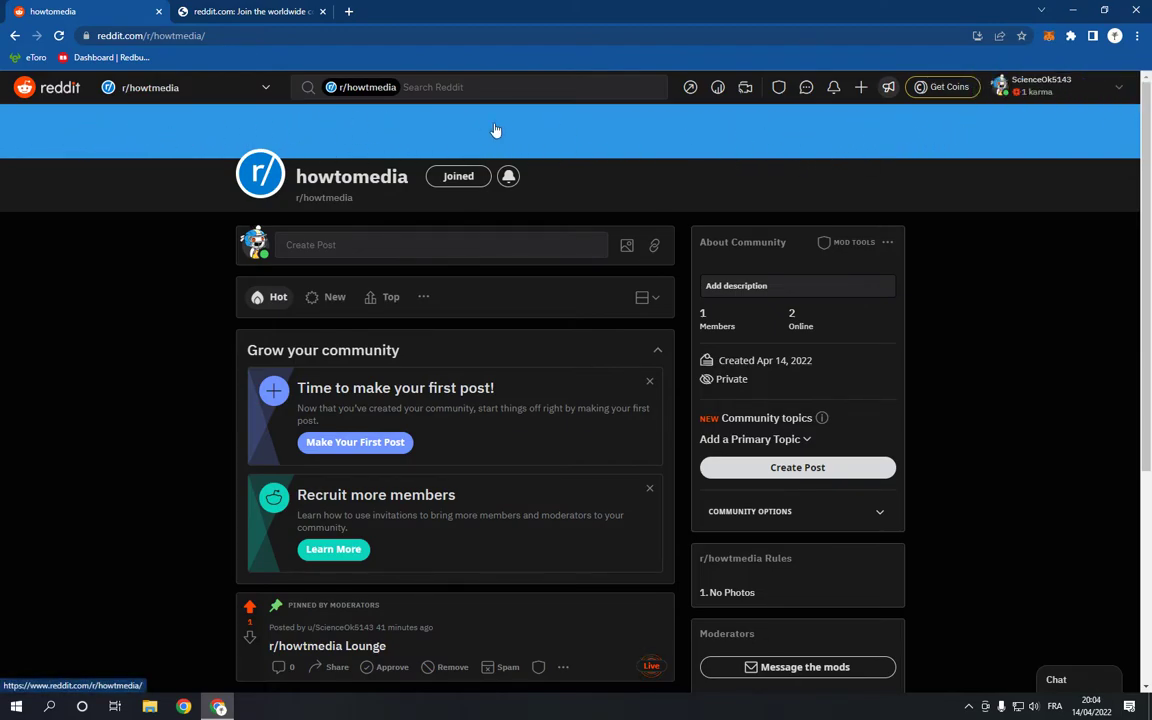
mouse_move(96, 144)
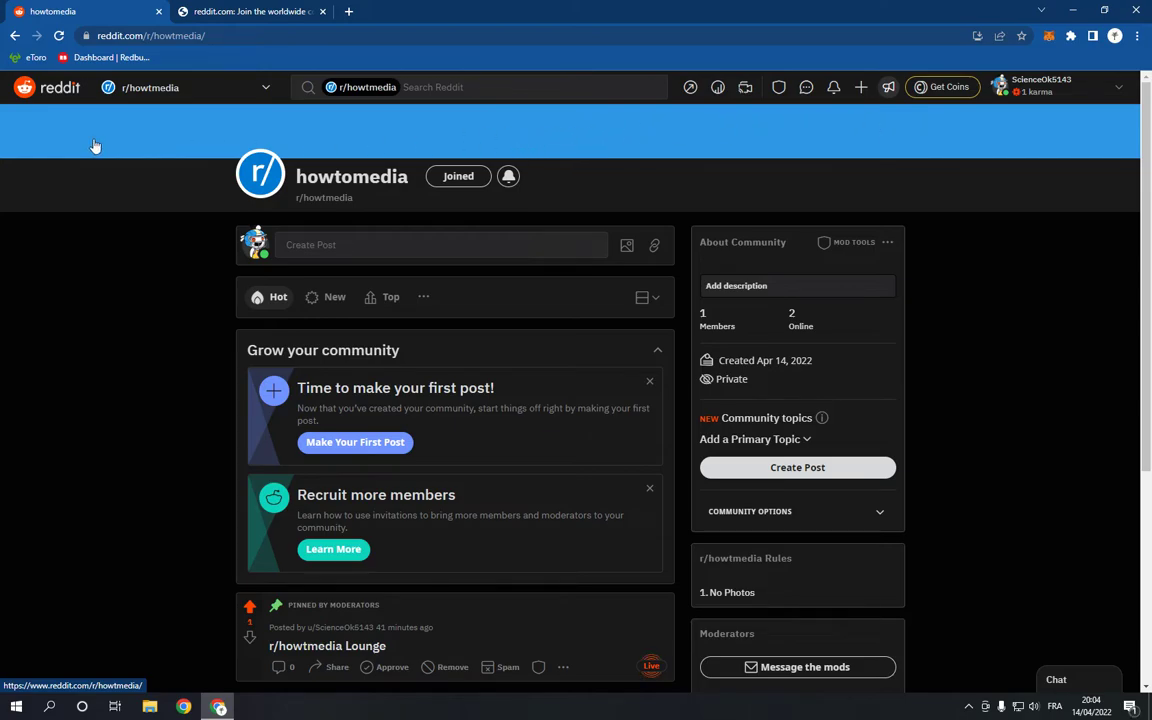
mouse_move(570, 180)
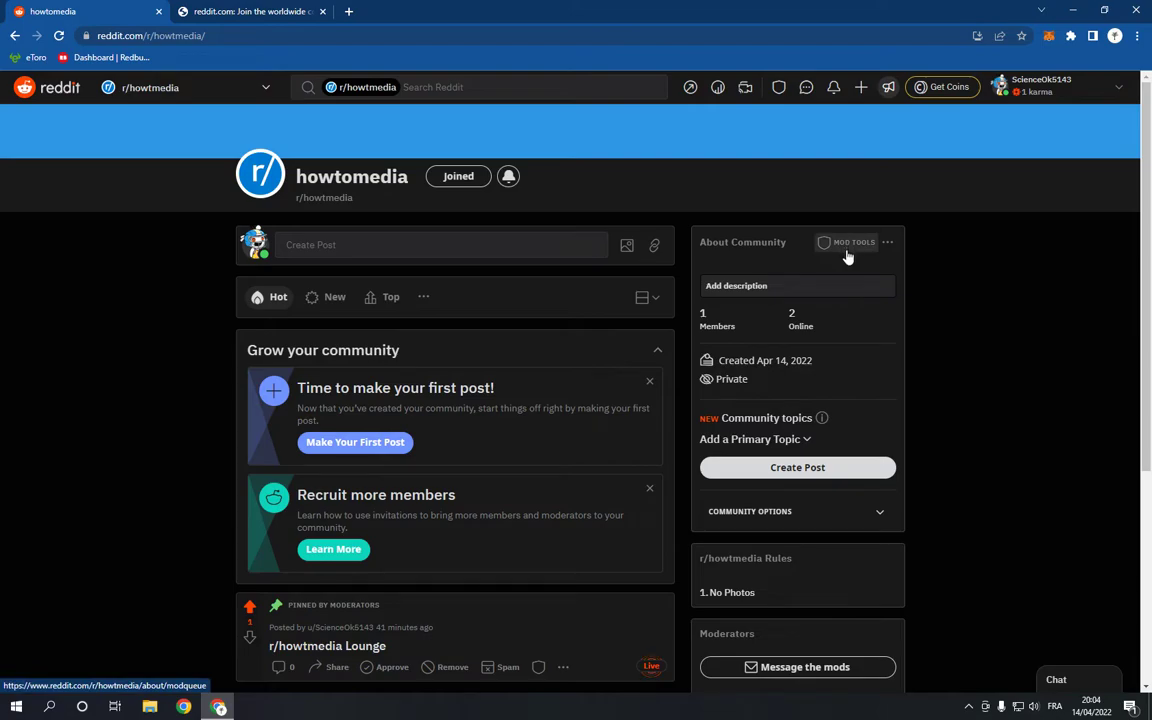
Reach Community appearance through Mod Tools, accepting the Turning off Dark Mode prompt.
click(854, 248)
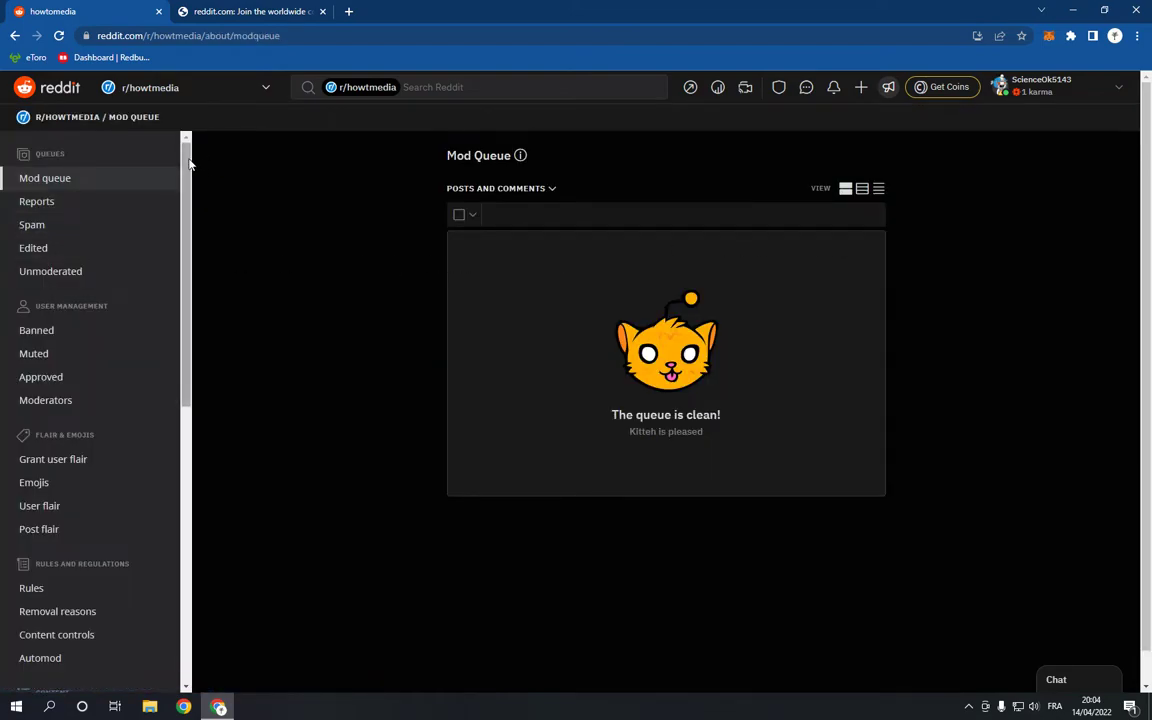
scroll(down, 3)
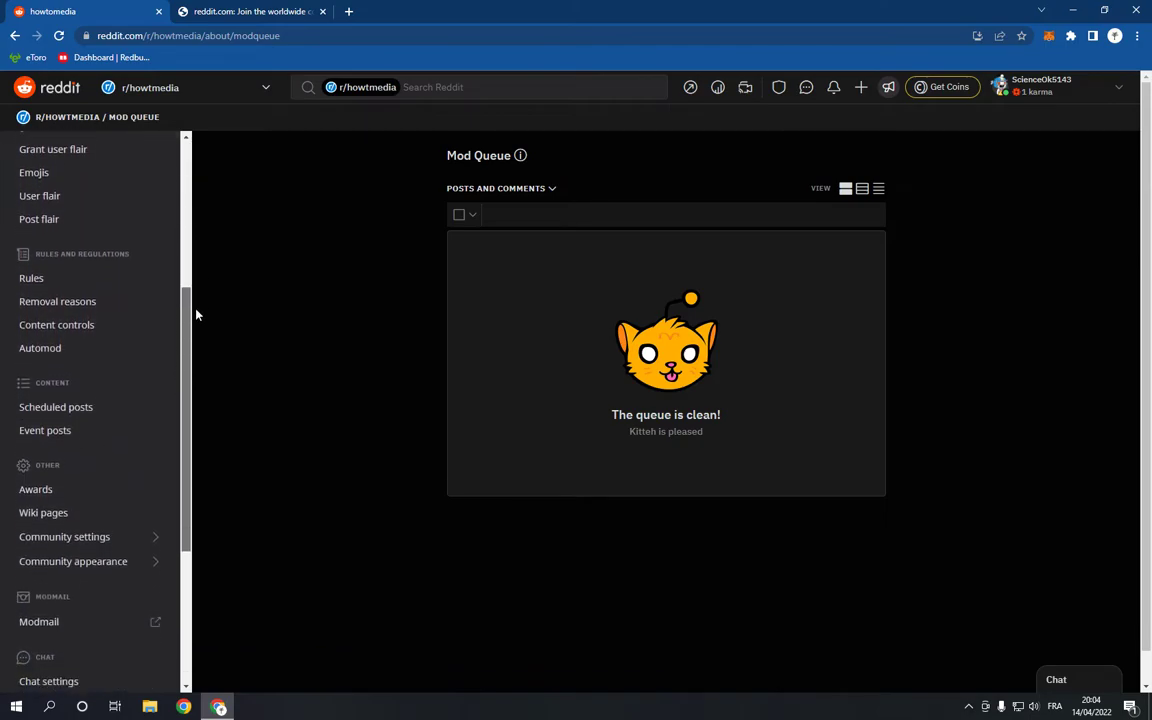
scroll(down, 3)
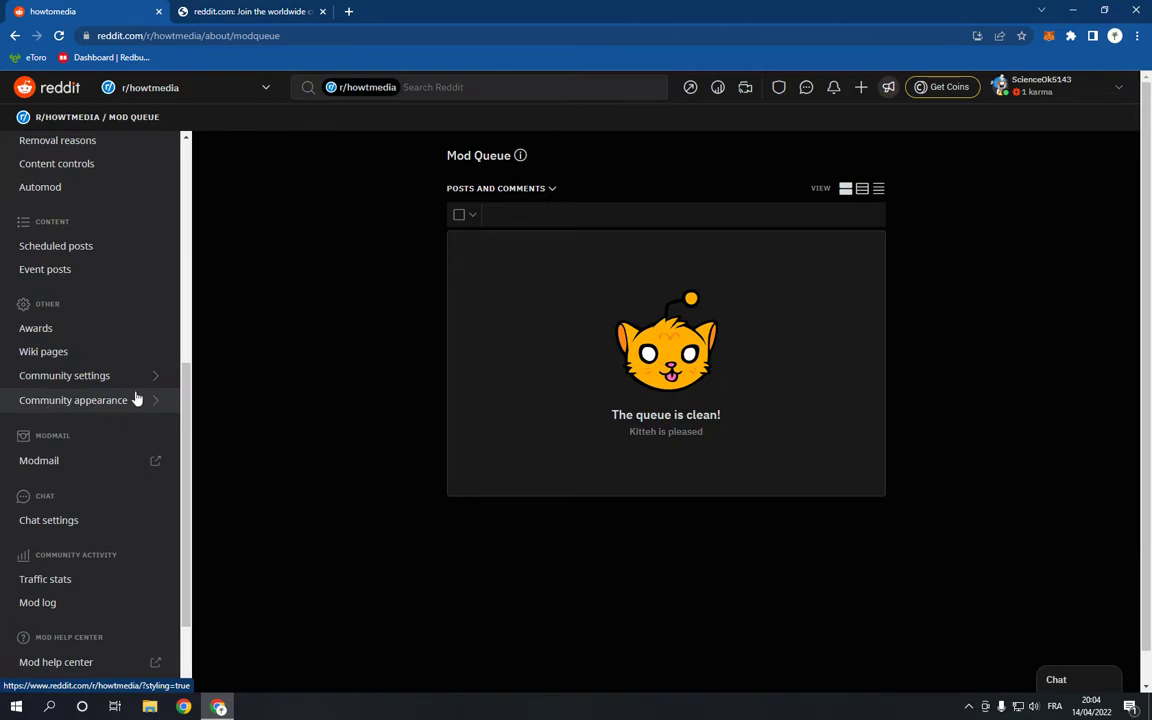
click(72, 400)
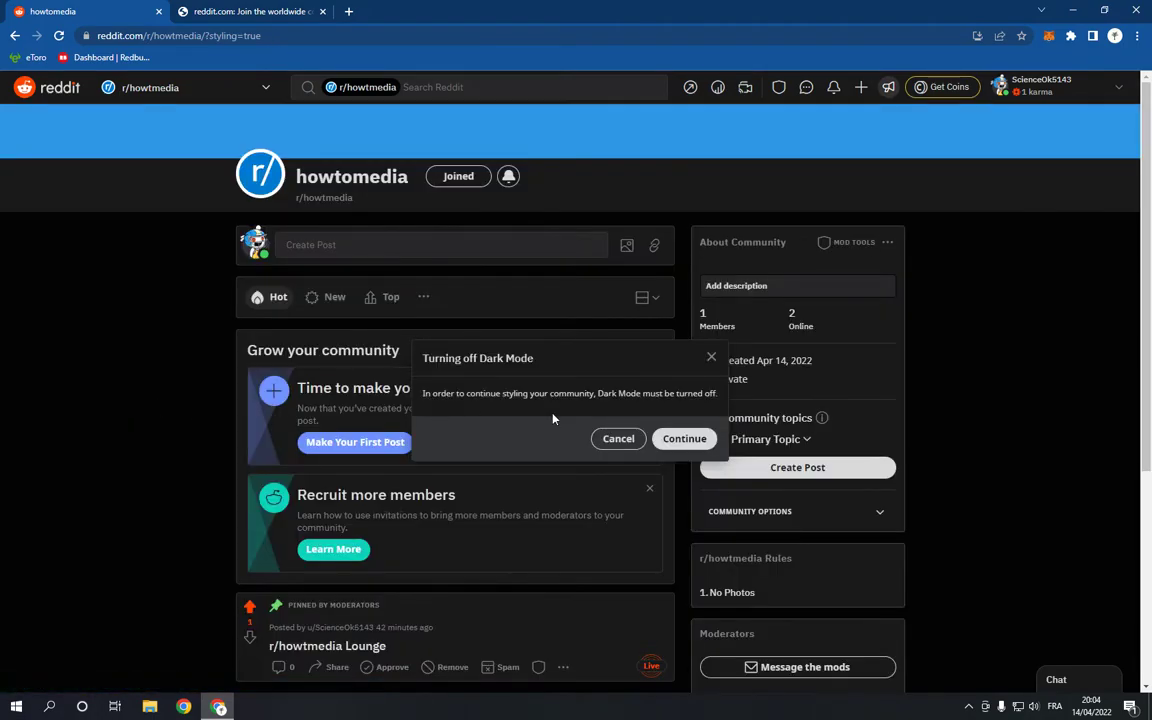
click(684, 438)
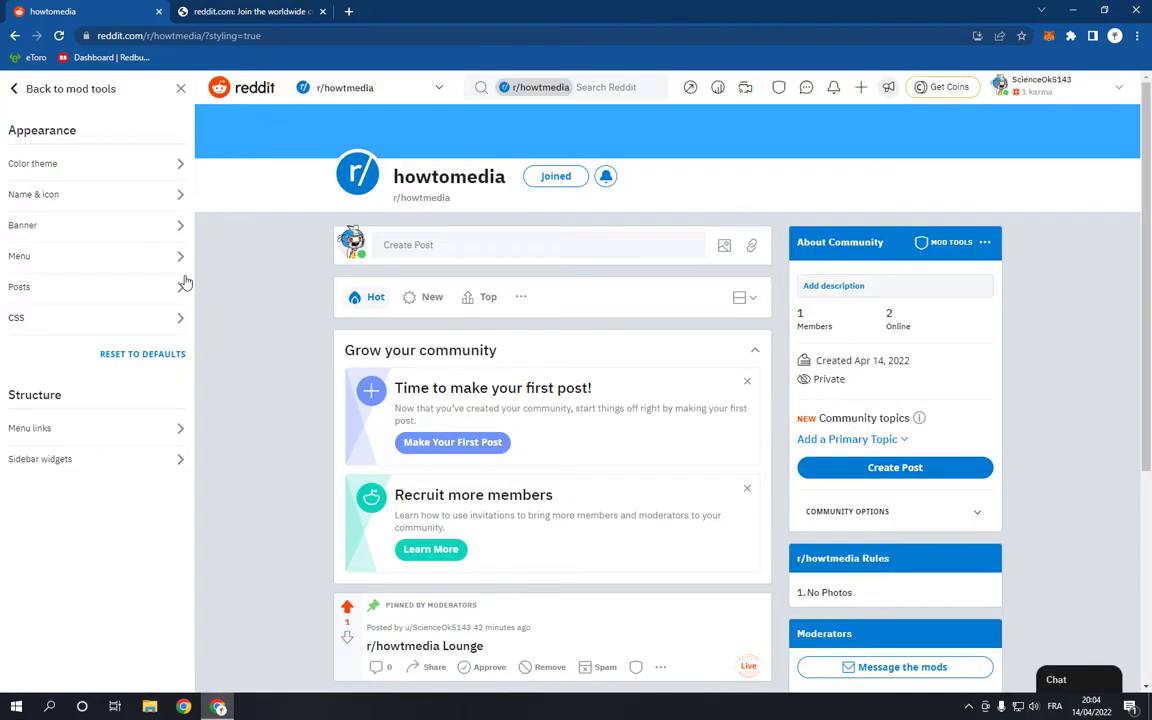
mouse_move(268, 376)
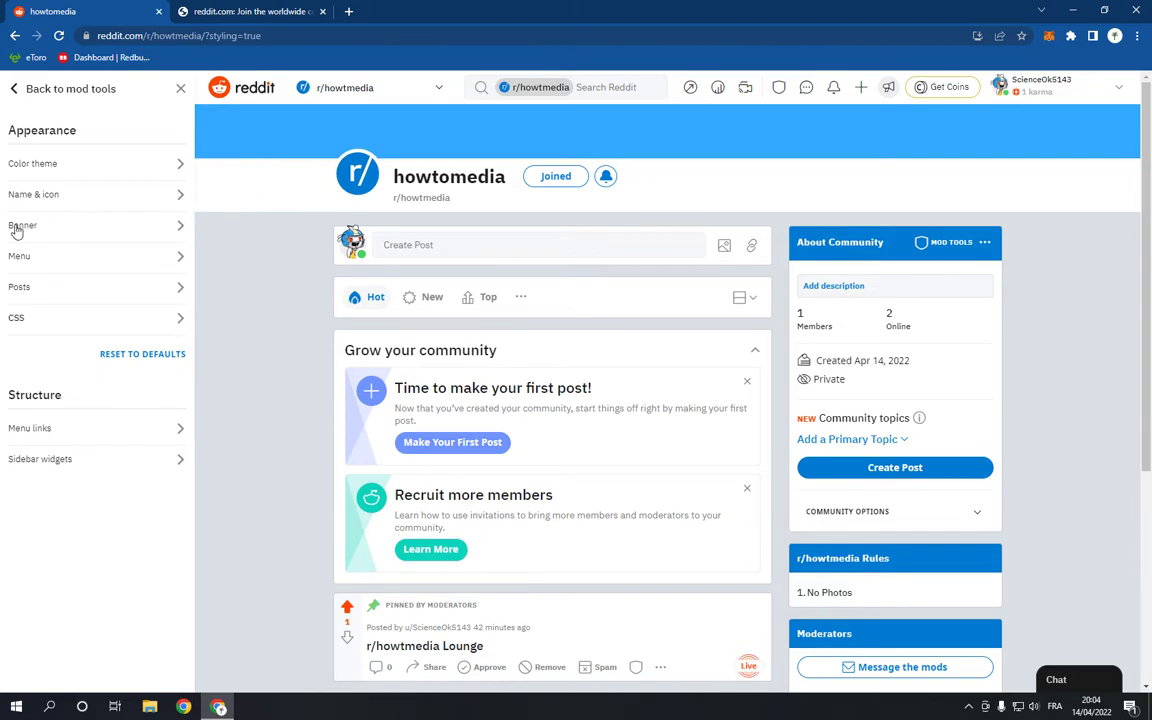
Enter the Banner settings from the Appearance panel.
click(22, 224)
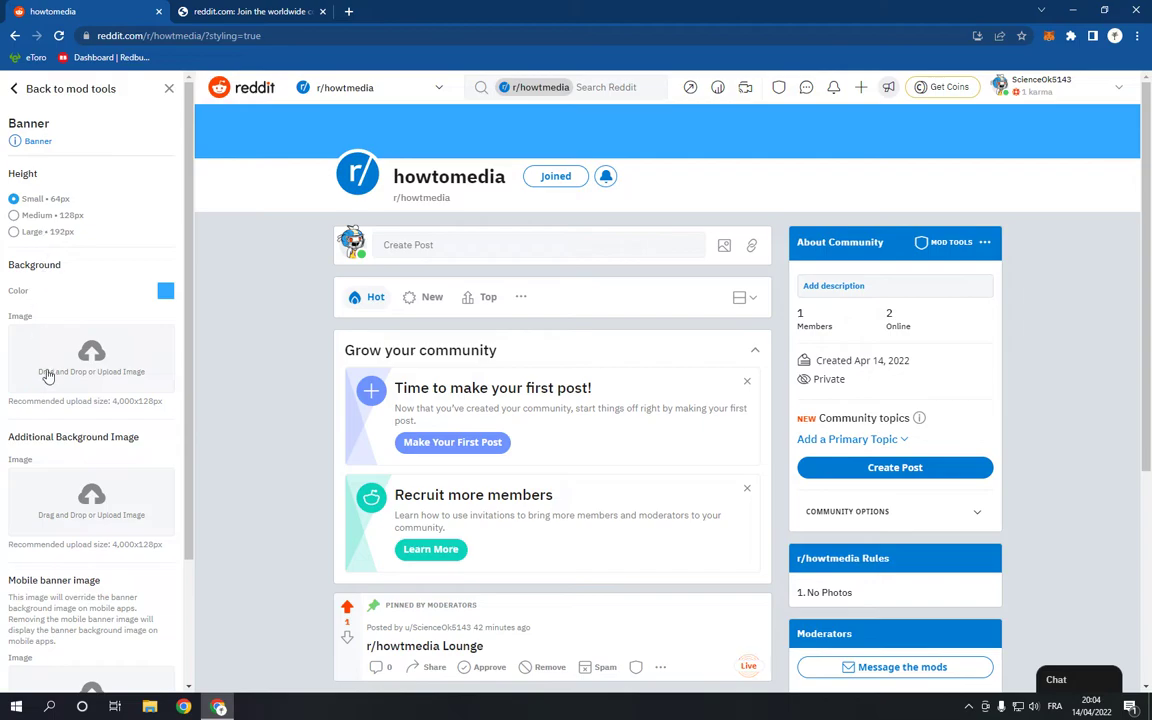
mouse_move(92, 354)
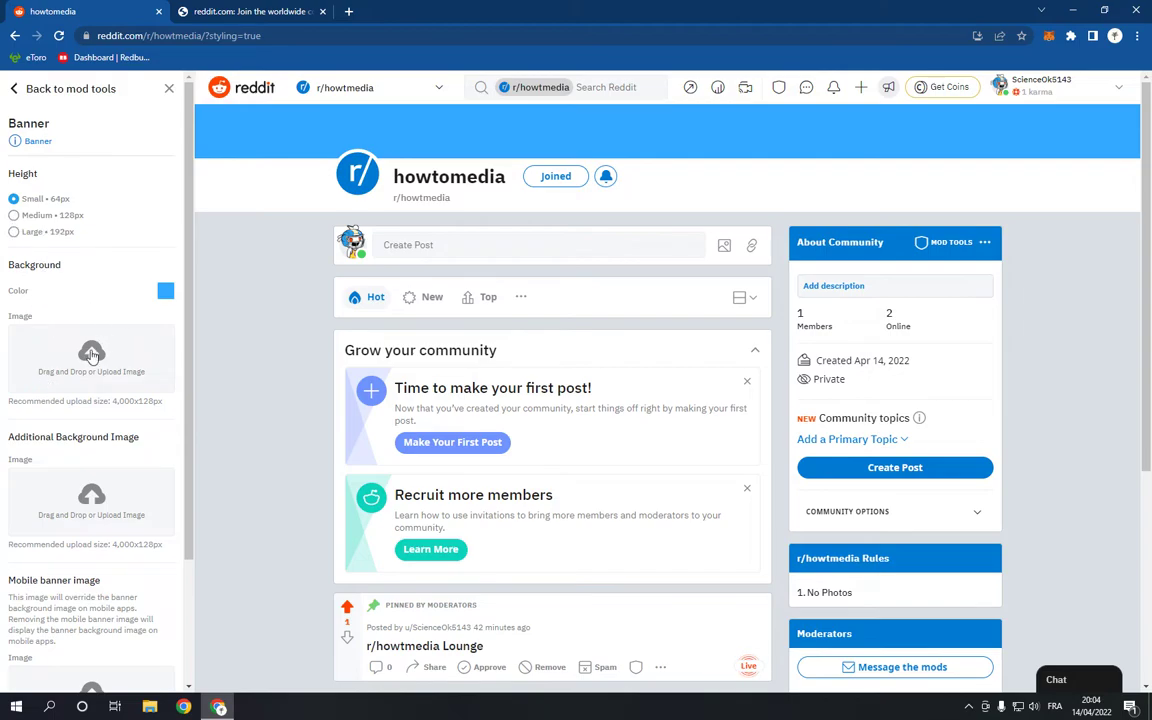
mouse_move(4, 340)
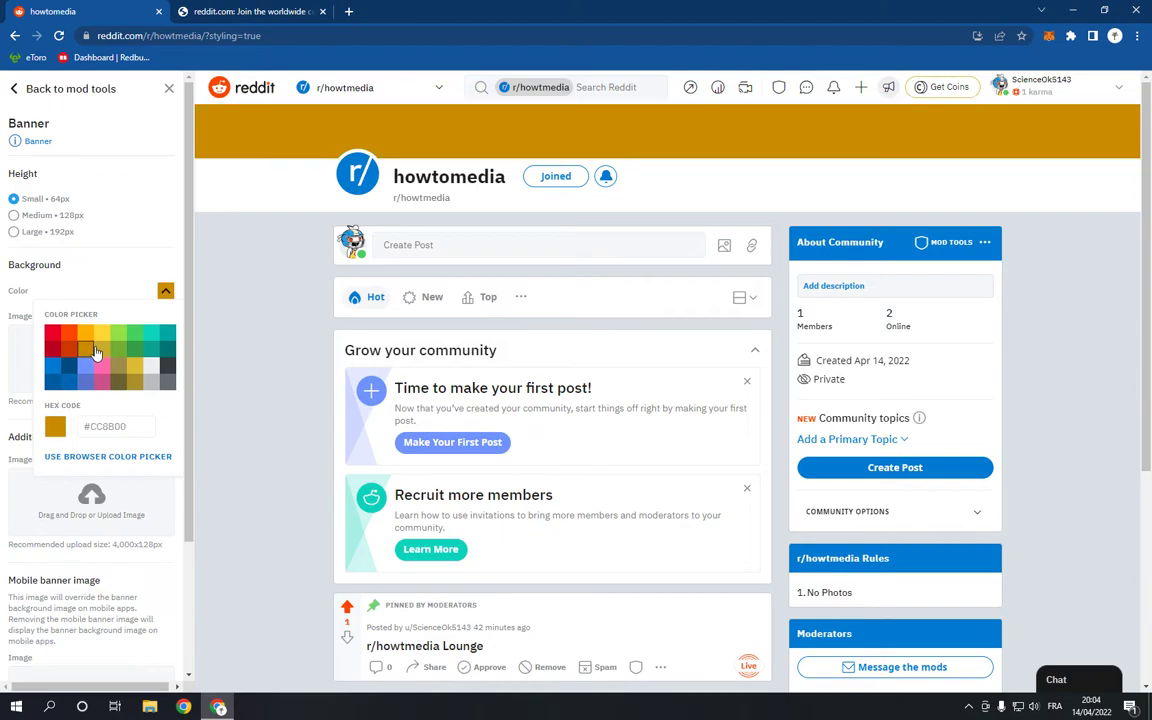
Make the banner background pink and save the change when leaving the banner settings.
click(100, 358)
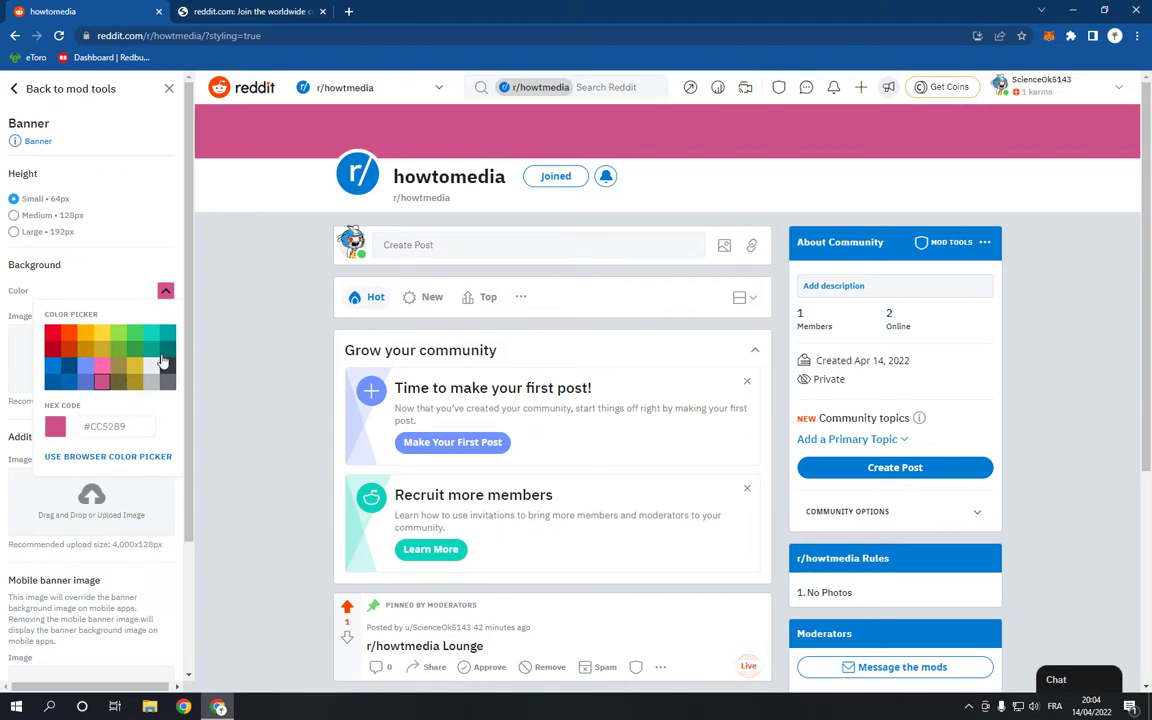
mouse_move(118, 372)
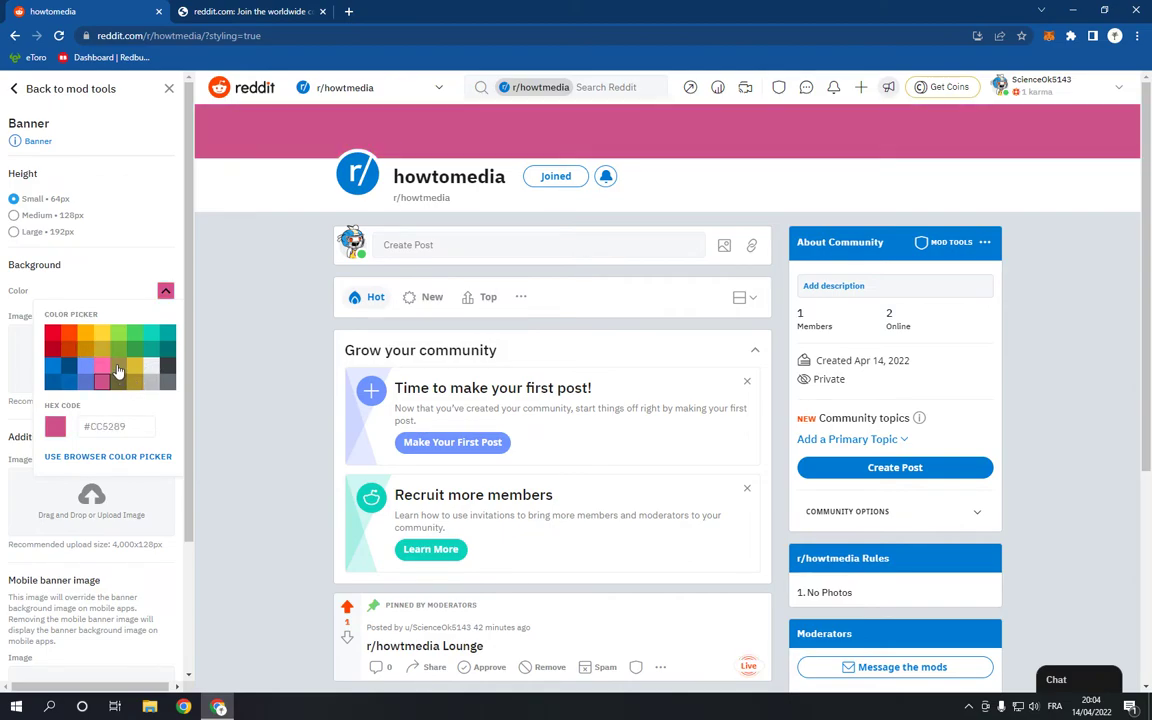
click(164, 290)
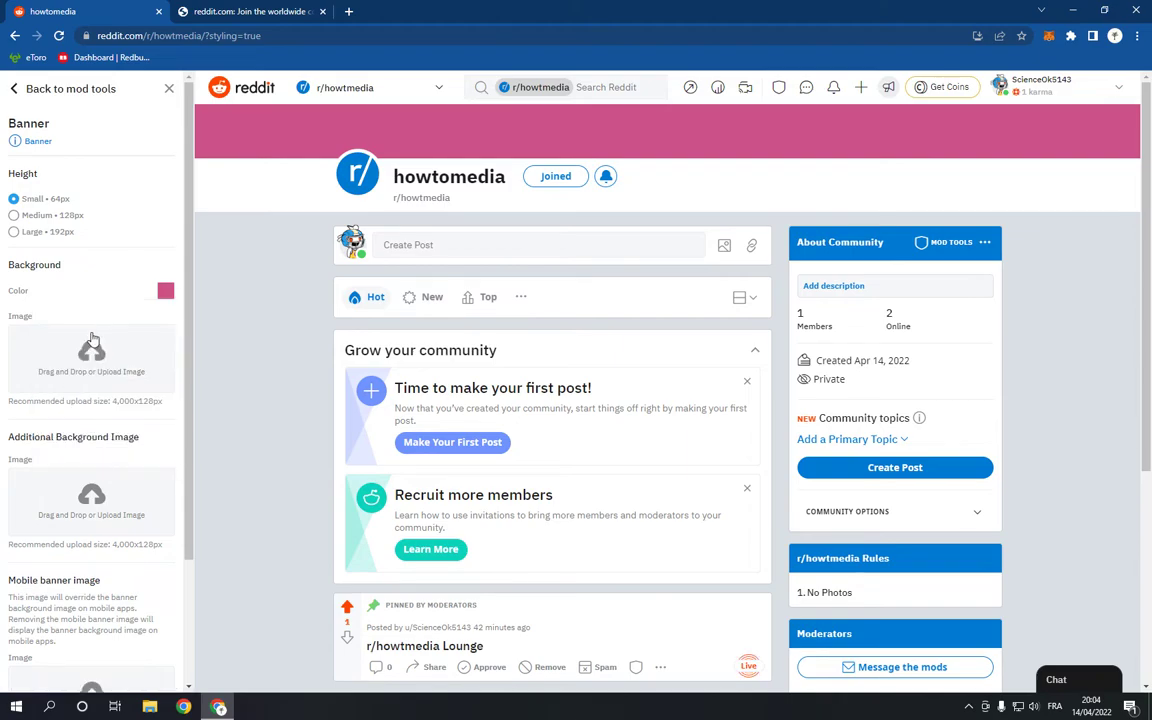
scroll(down, 3)
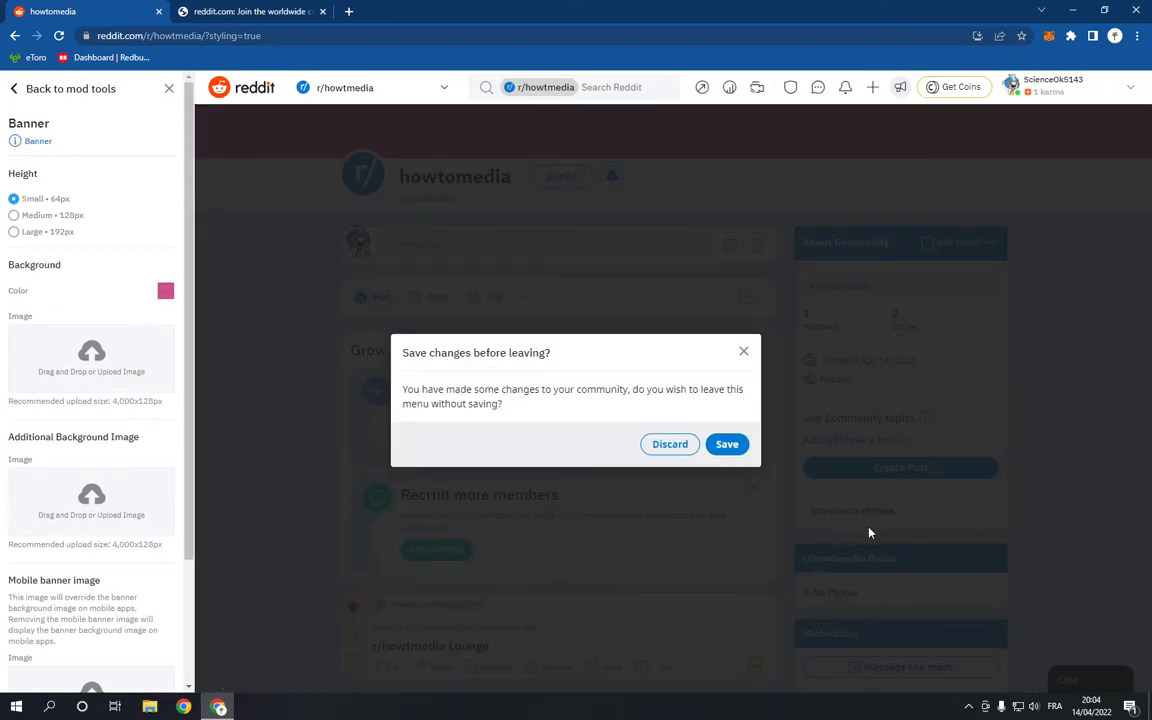
click(668, 444)
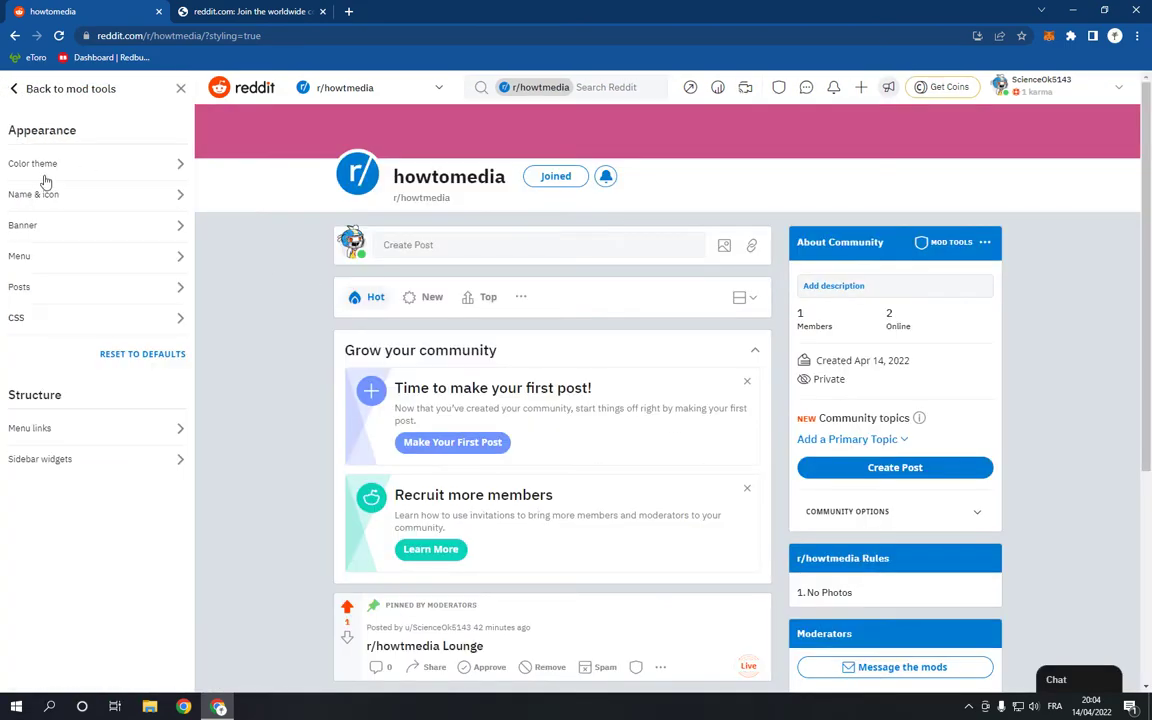
mouse_move(152, 166)
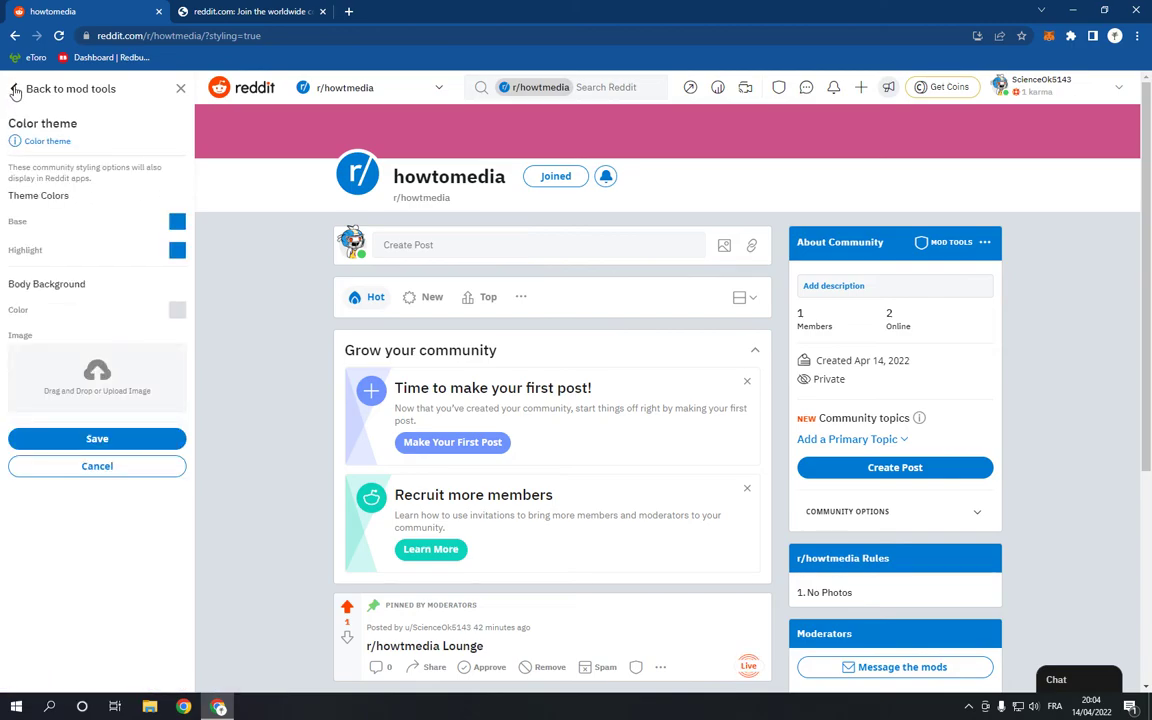
key(alt+z)
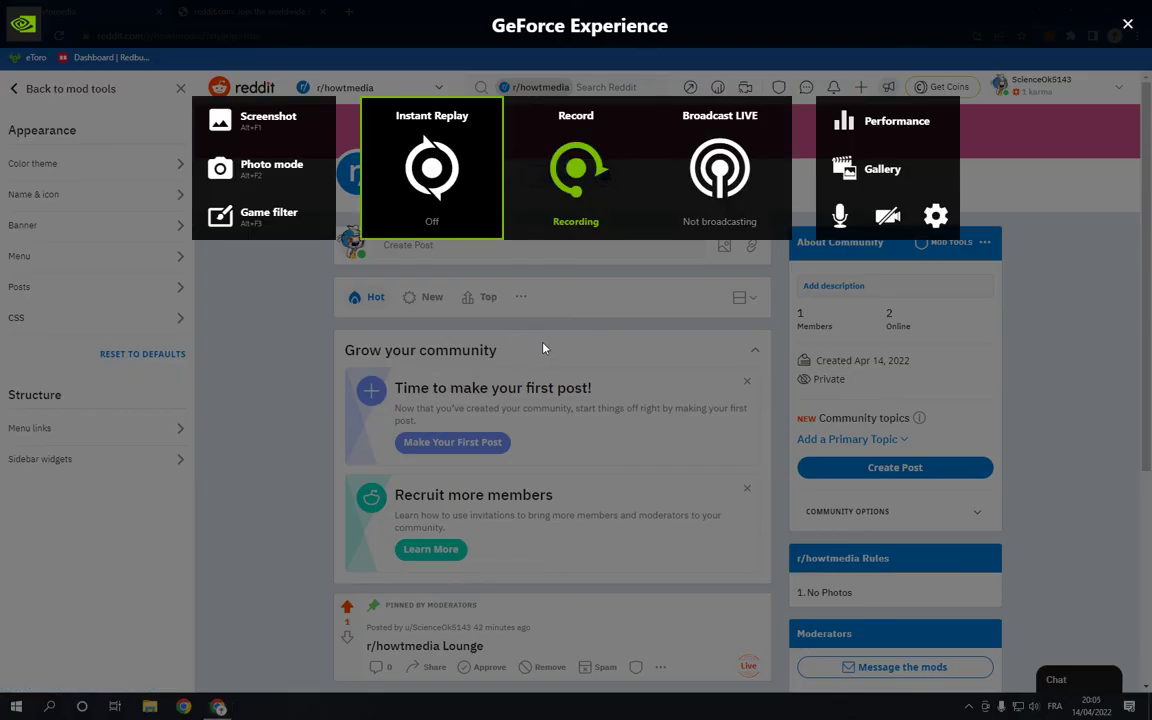